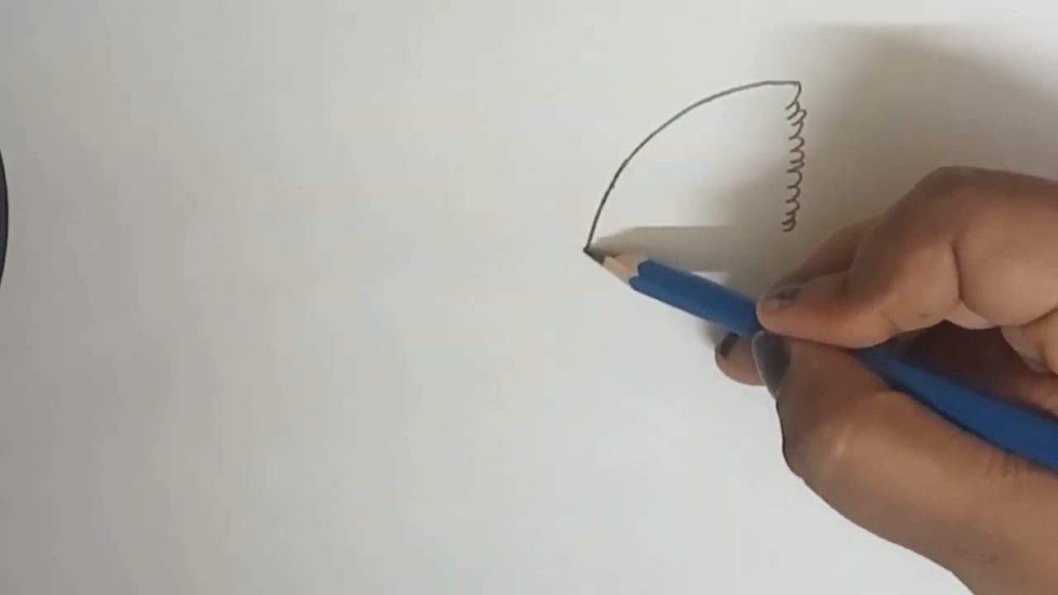
left_click_drag(595, 240, 591, 252)
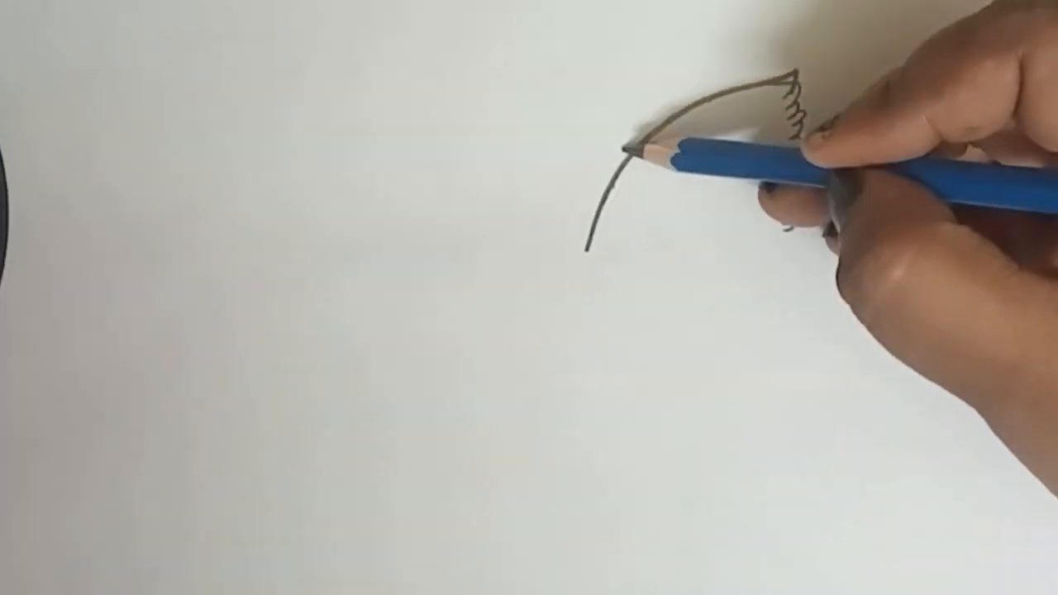